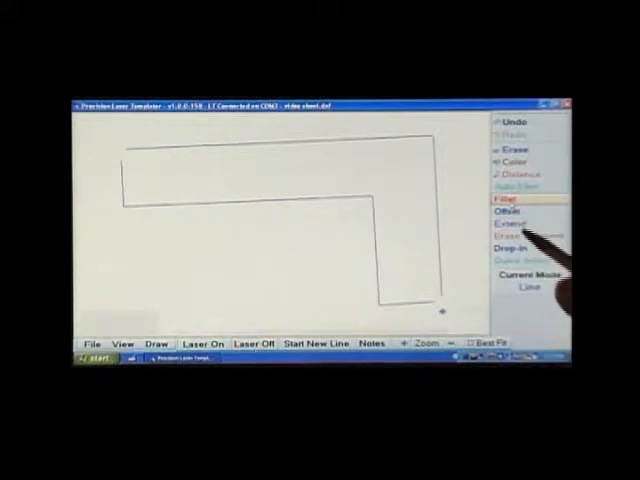
Switch the tool mode to Fillet for rounding the outline's corners.
{"action": "left_click", "coordinate": [510, 206]}
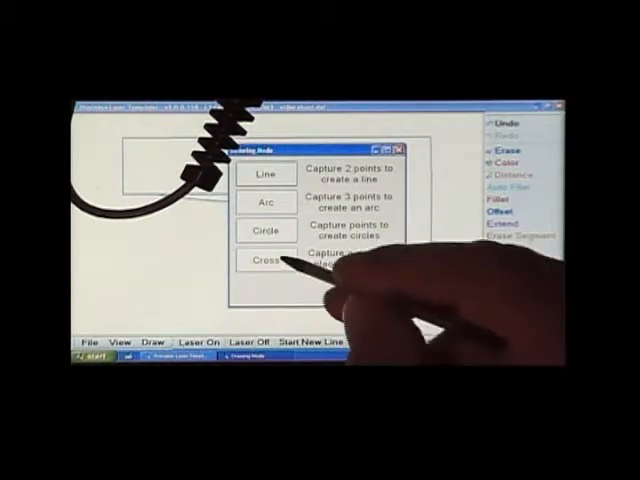
Set the drawing mode to Cross, then start the Zoom tool on the template.
{"action": "left_click", "coordinate": [266, 261]}
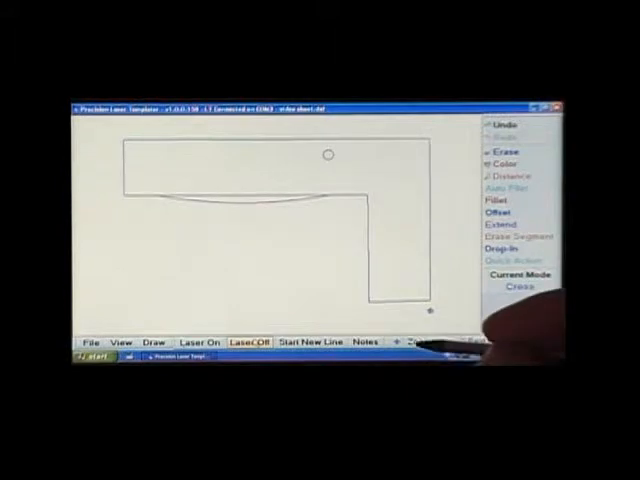
{"action": "left_click", "coordinate": [410, 342]}
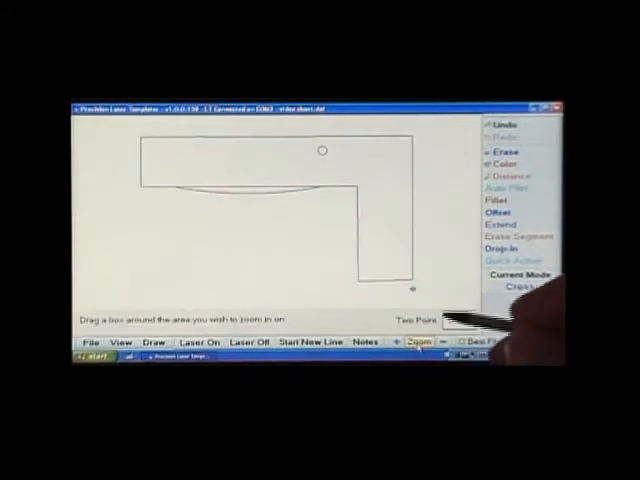